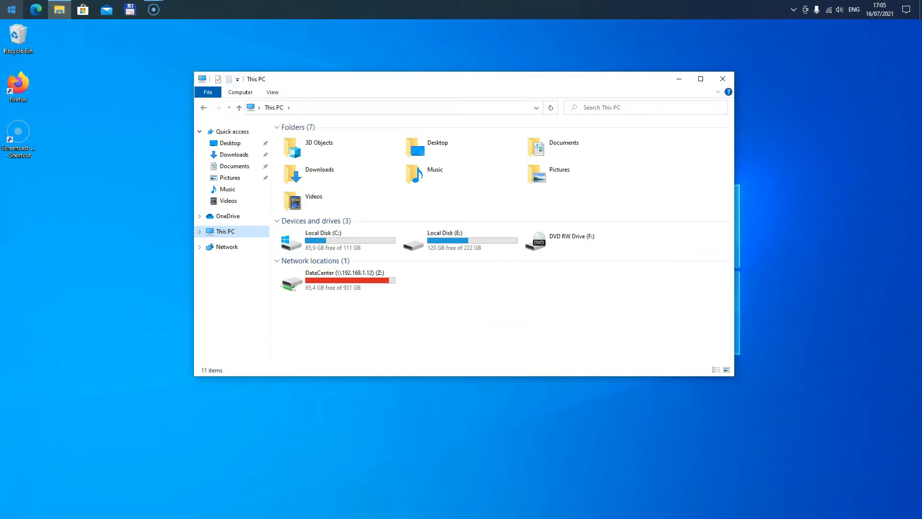
pyautogui.moveTo(10, 10)
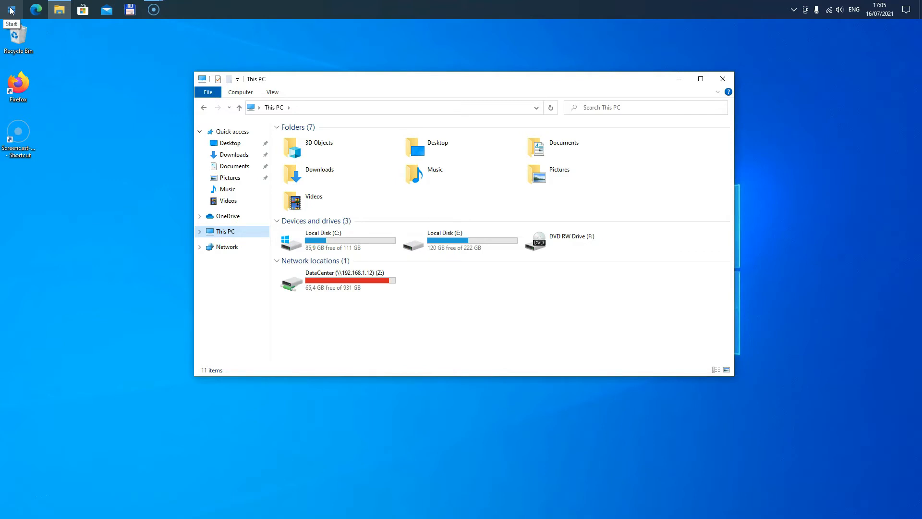
# - Launch Disk Management from the Start menu and select the 7,28 GB Volume on Disk 2
pyautogui.rightClick(10, 10)
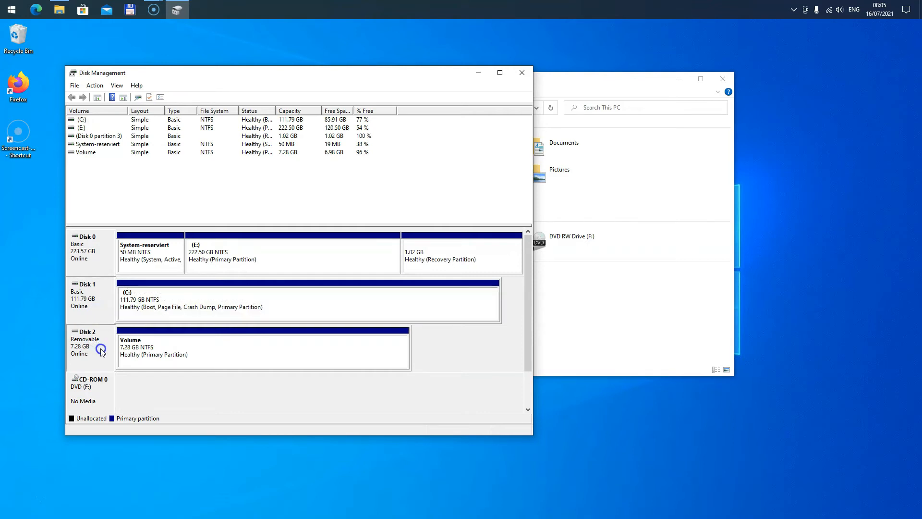
pyautogui.moveTo(105, 351)
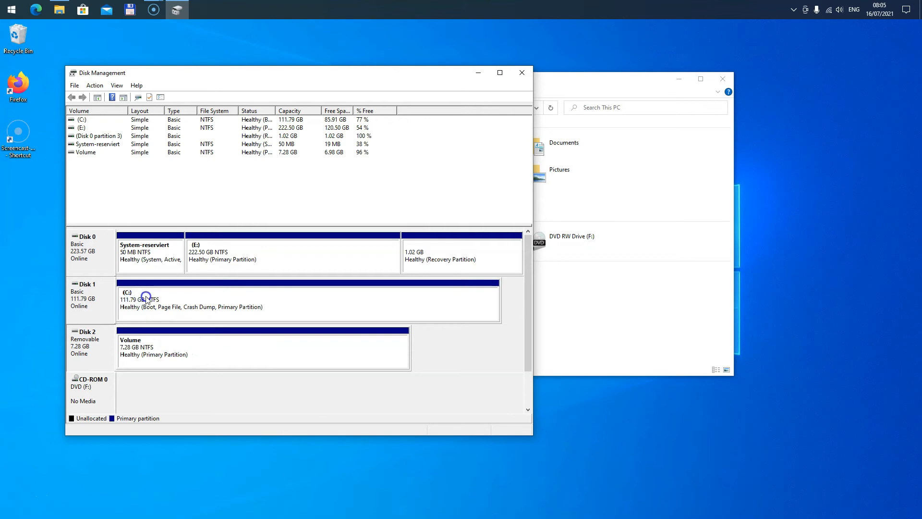
pyautogui.moveTo(181, 342)
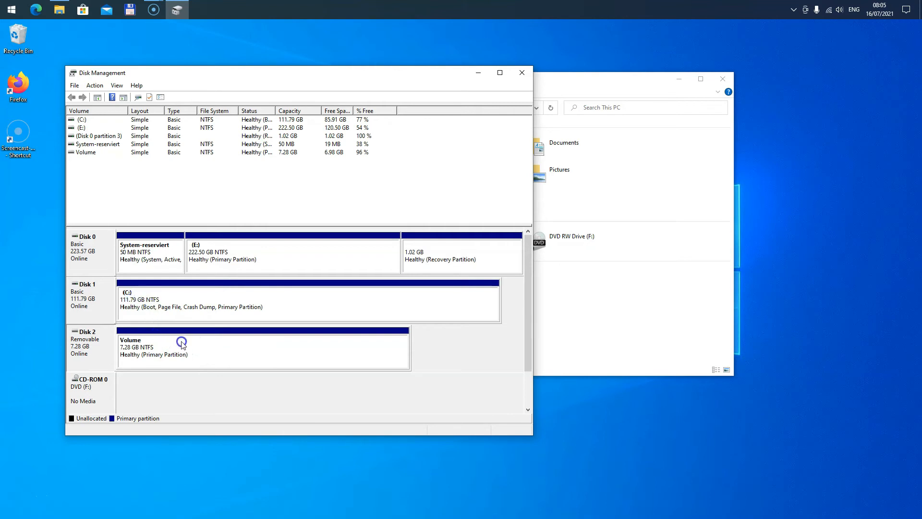
pyautogui.click(182, 343)
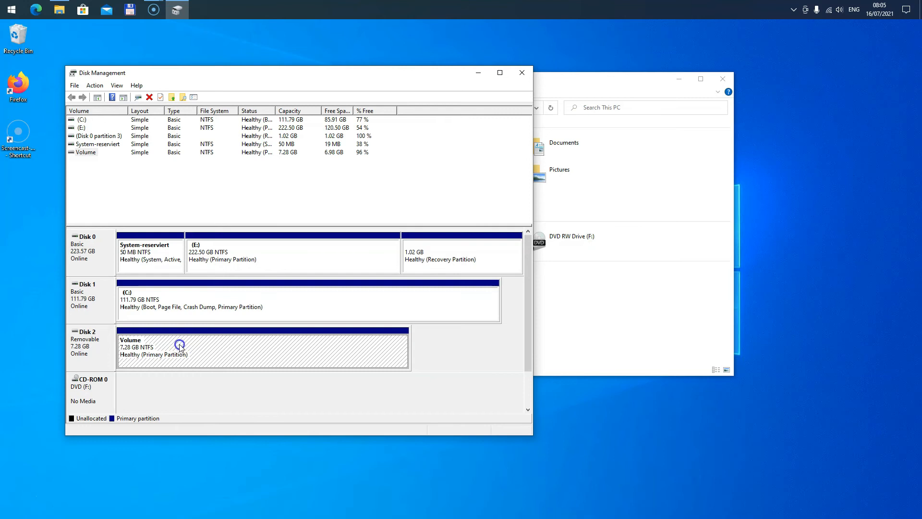
# - Assign drive letter D to the Disk 2 volume via Change Drive Letter and Paths
pyautogui.rightClick(181, 344)
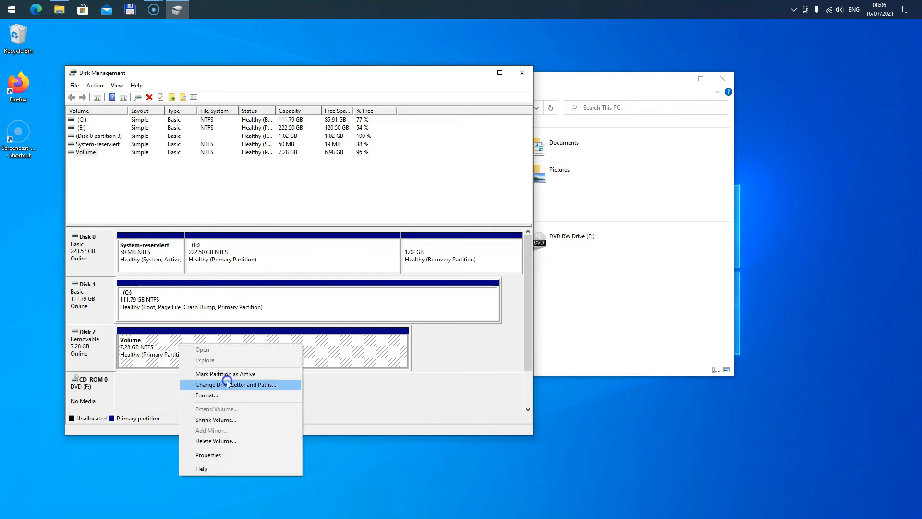
pyautogui.moveTo(225, 373)
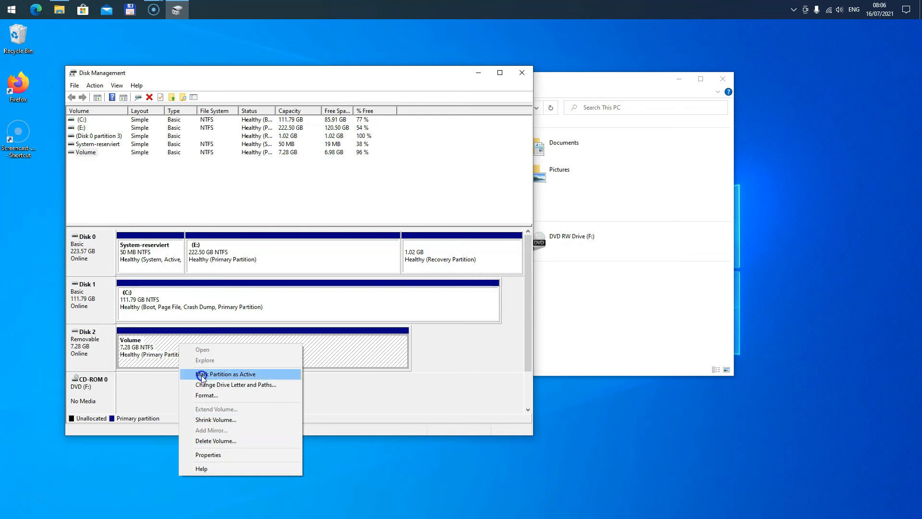
pyautogui.moveTo(219, 388)
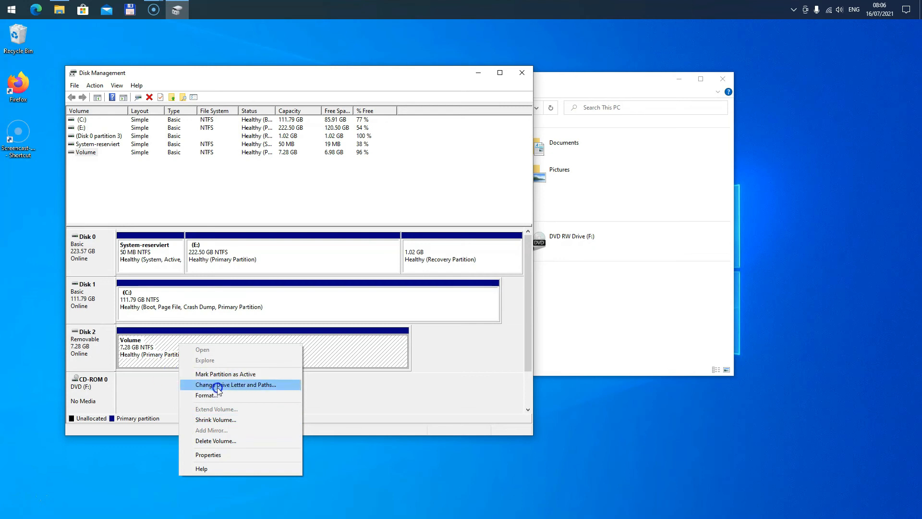
pyautogui.click(236, 384)
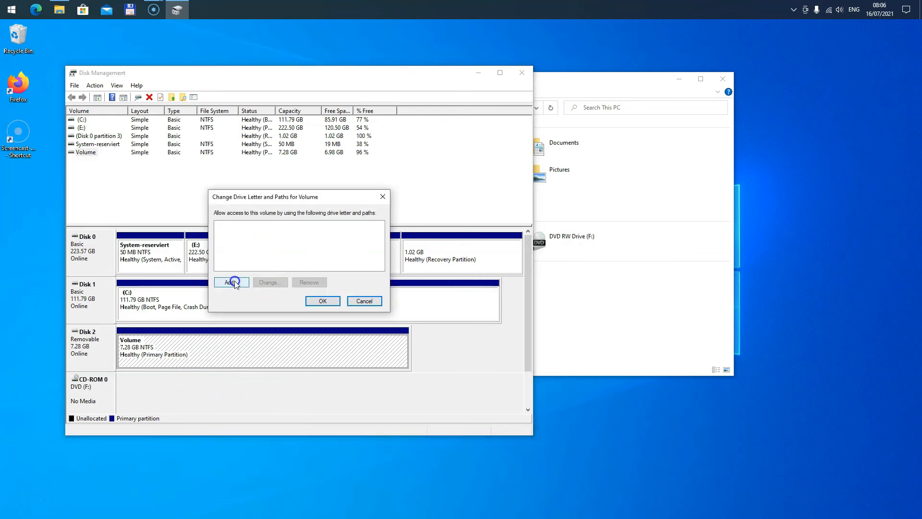
pyautogui.click(231, 283)
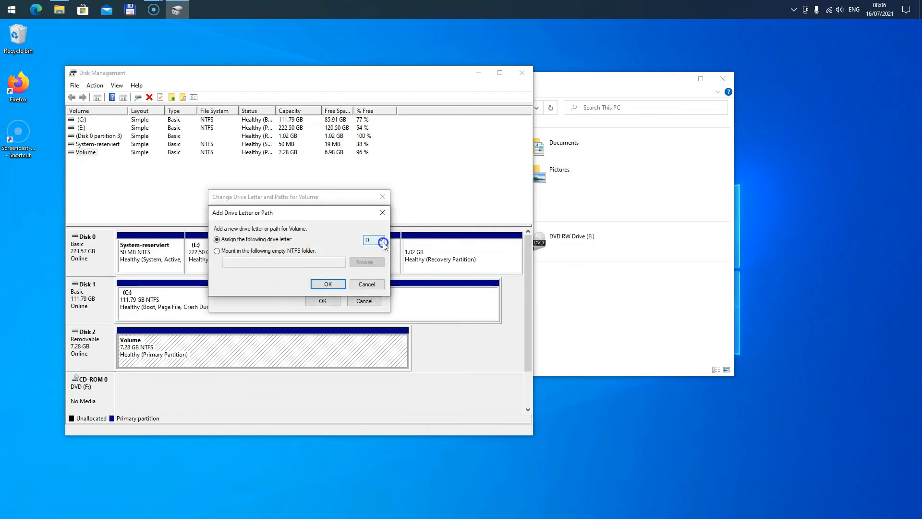
pyautogui.click(382, 240)
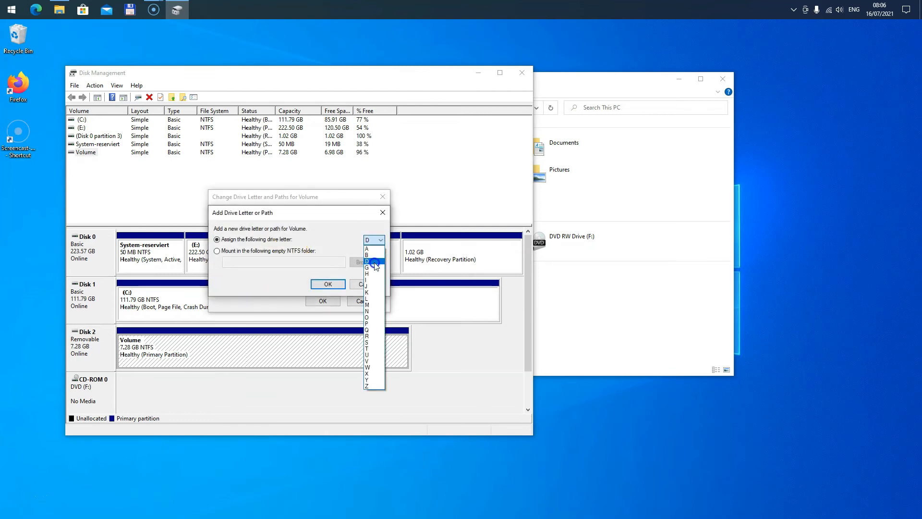
pyautogui.click(374, 261)
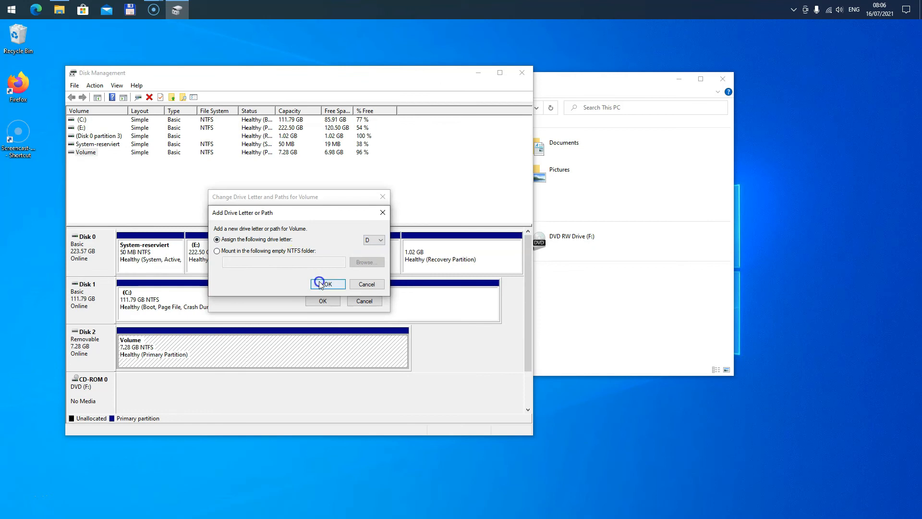
pyautogui.click(322, 284)
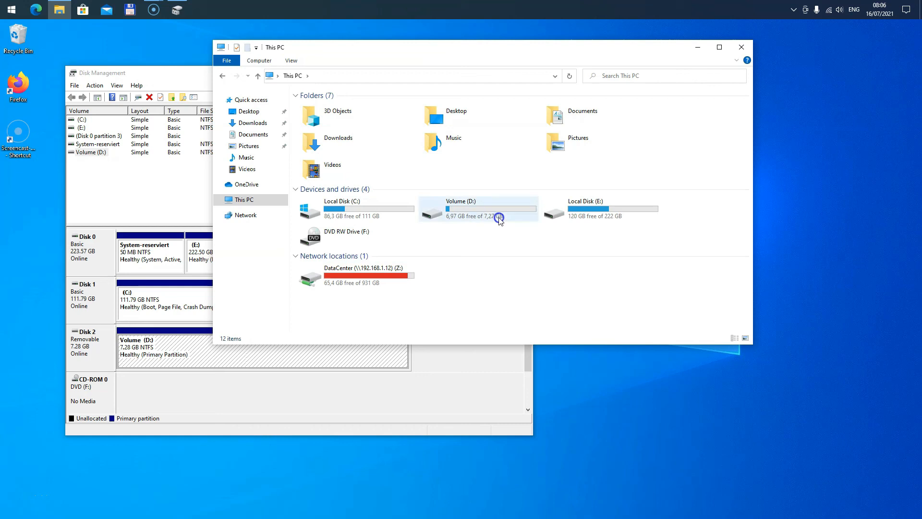
# - Select the newly listed Volume (D:) under Devices and drives in This PC
pyautogui.click(476, 208)
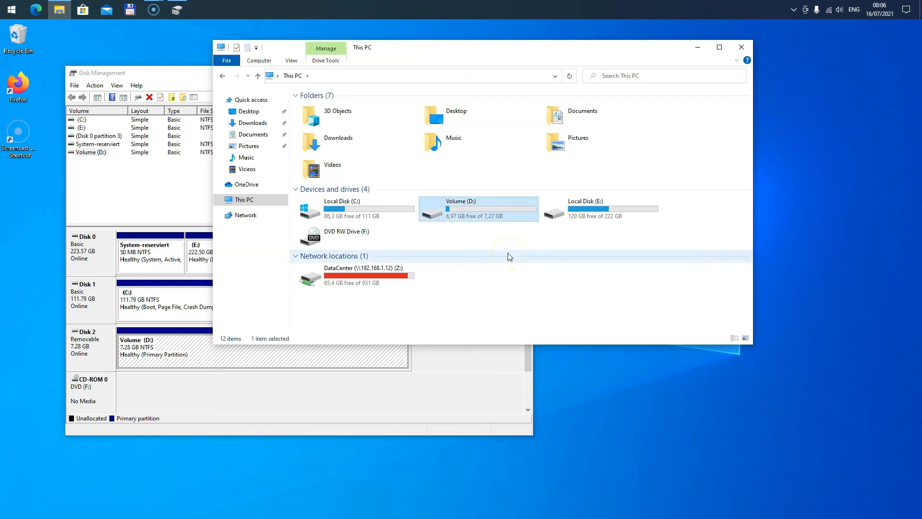